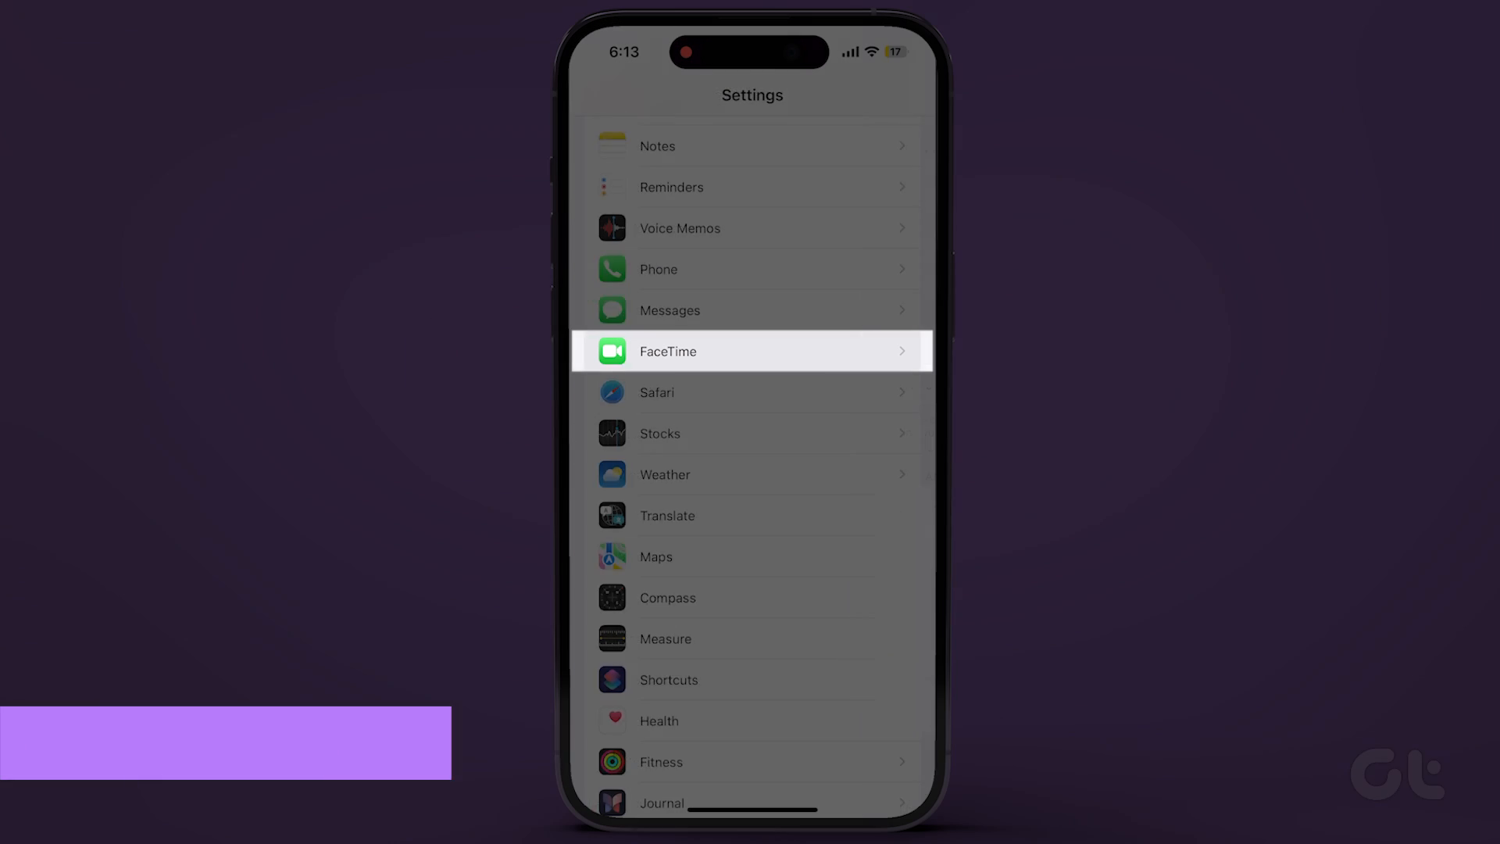
Switch FaceTime off and back on in its Settings page
click(752, 350)
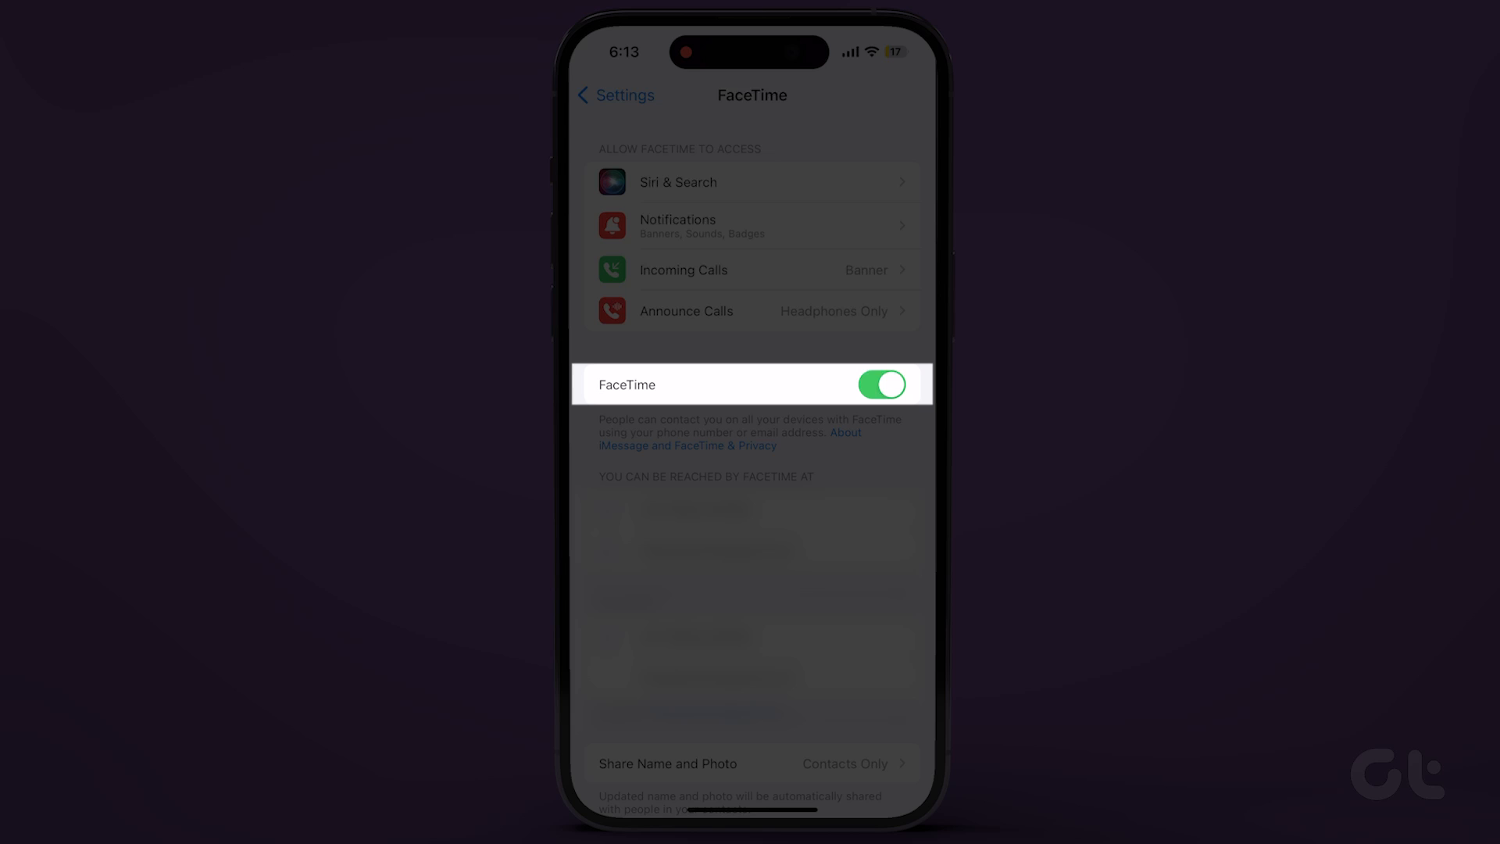
click(880, 384)
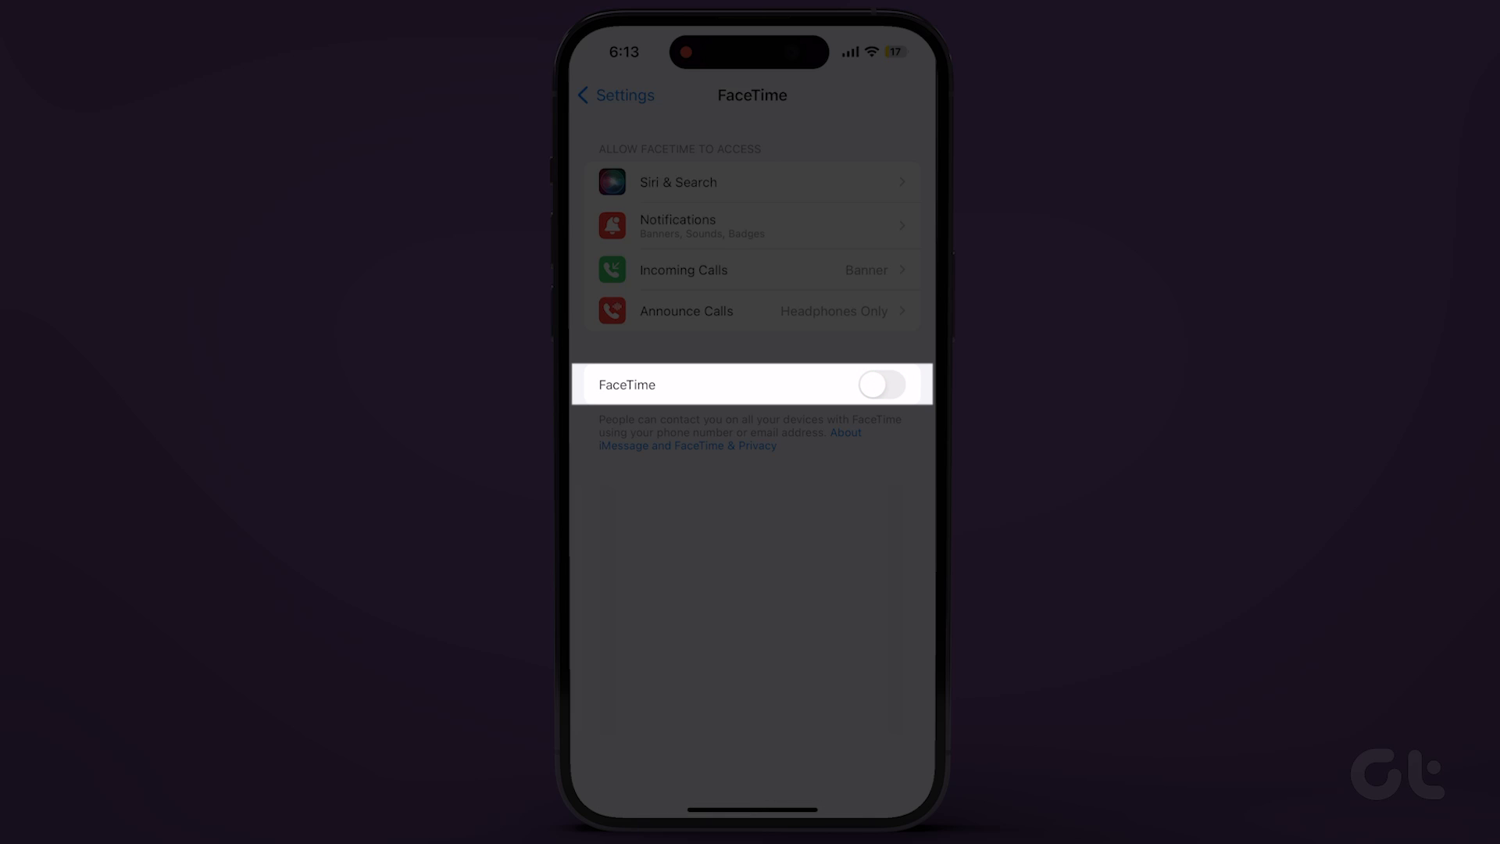
click(880, 384)
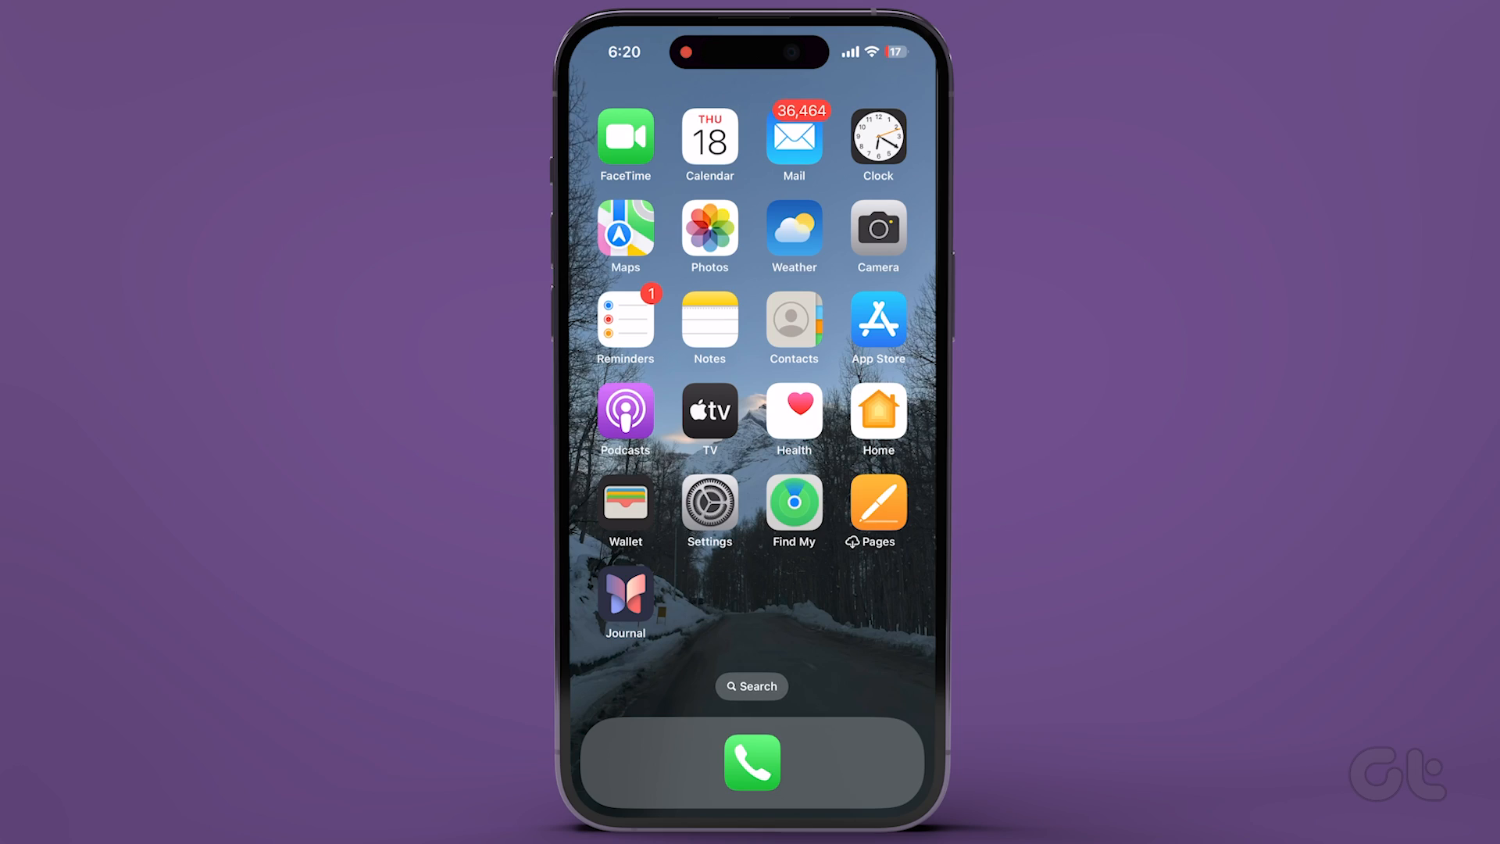
From Control Center, turn Wi-Fi off and on again
drag(888, 37, 889, 287)
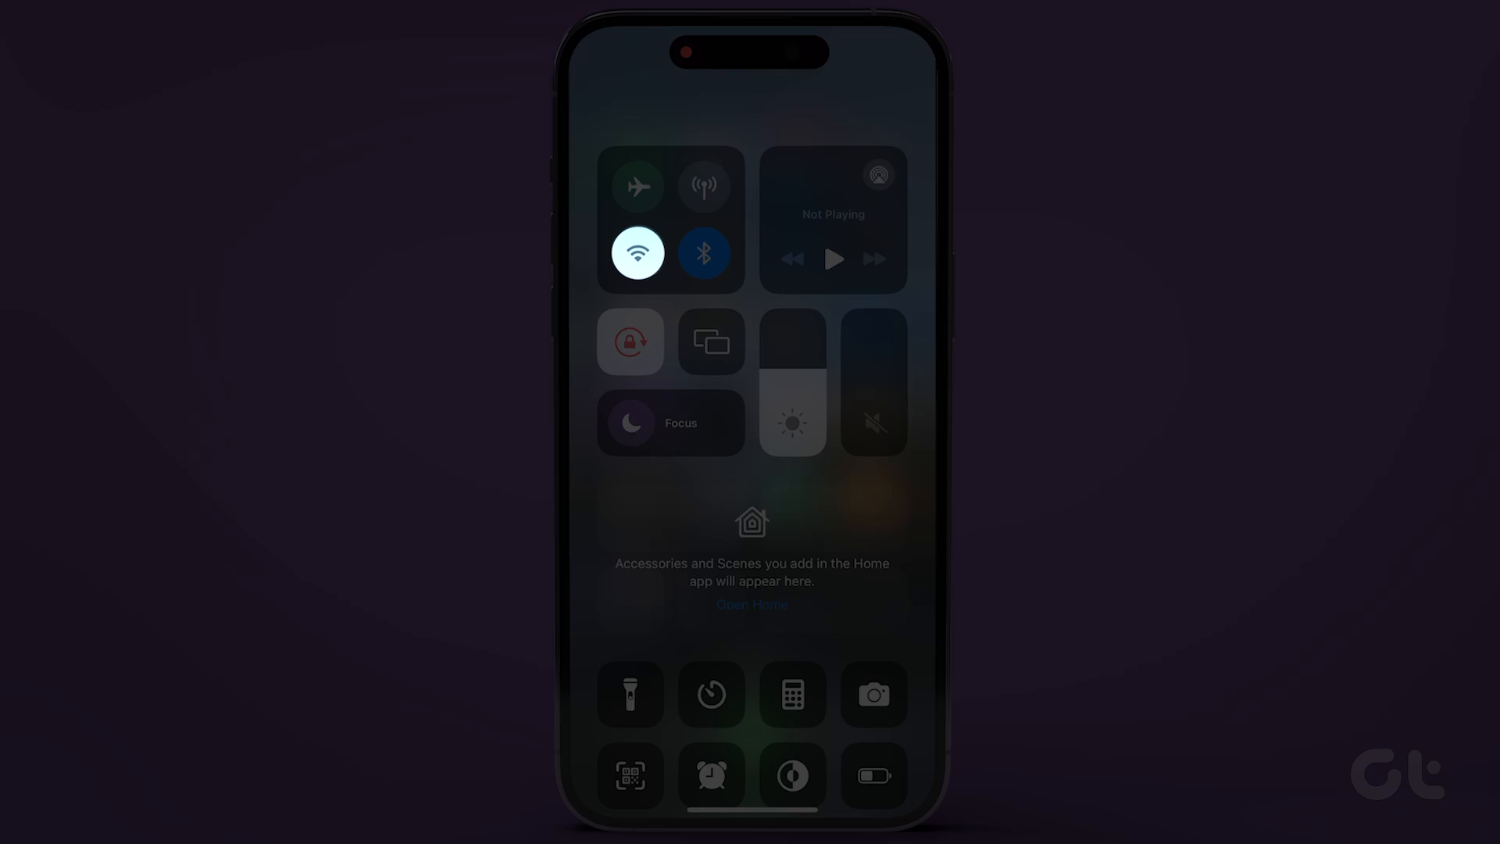
click(636, 253)
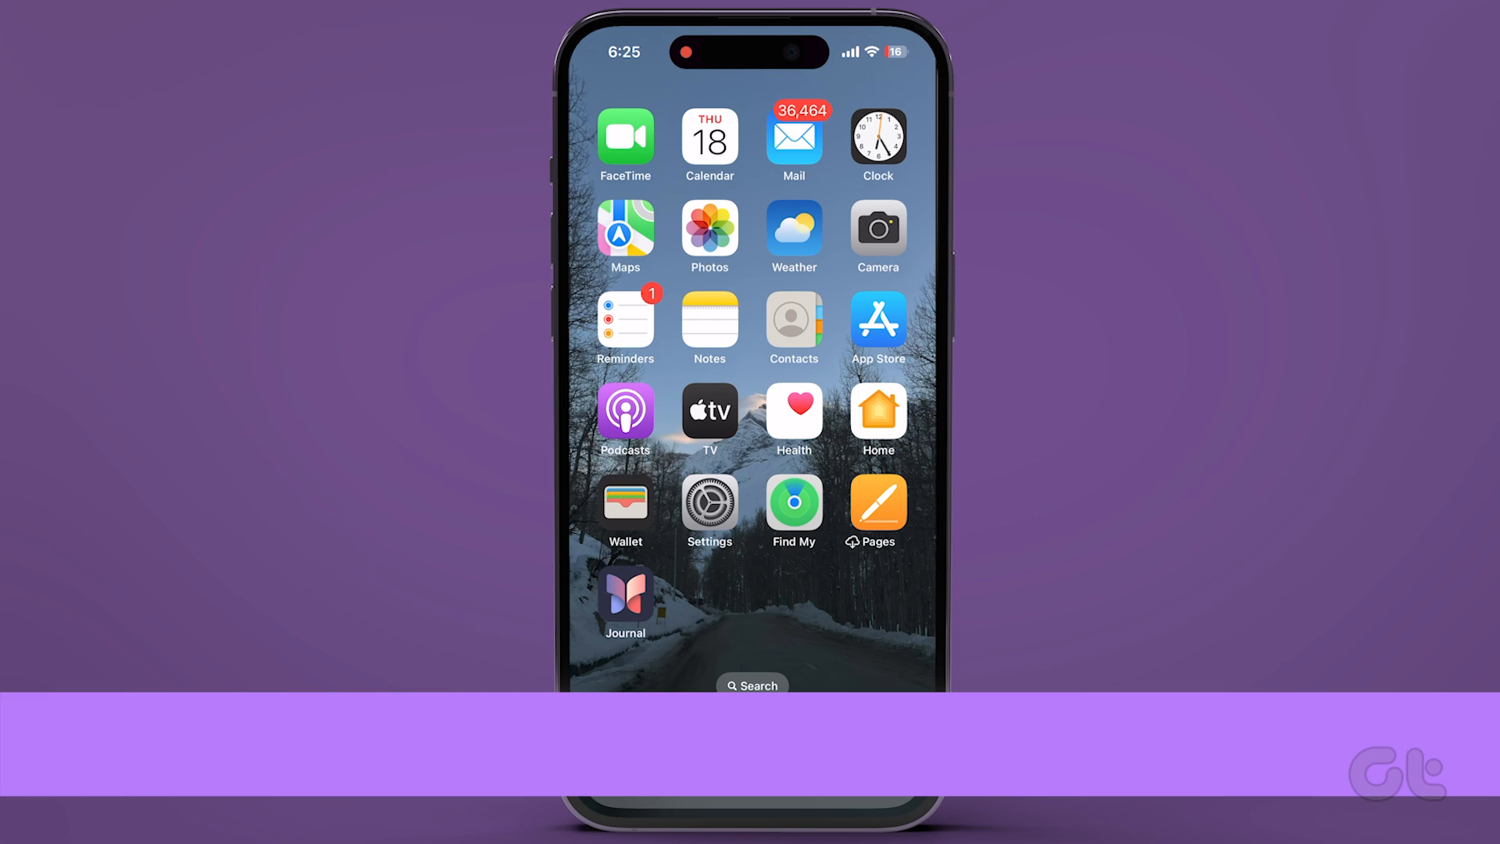
Sign FaceTime out of the Apple ID from its account options
click(709, 503)
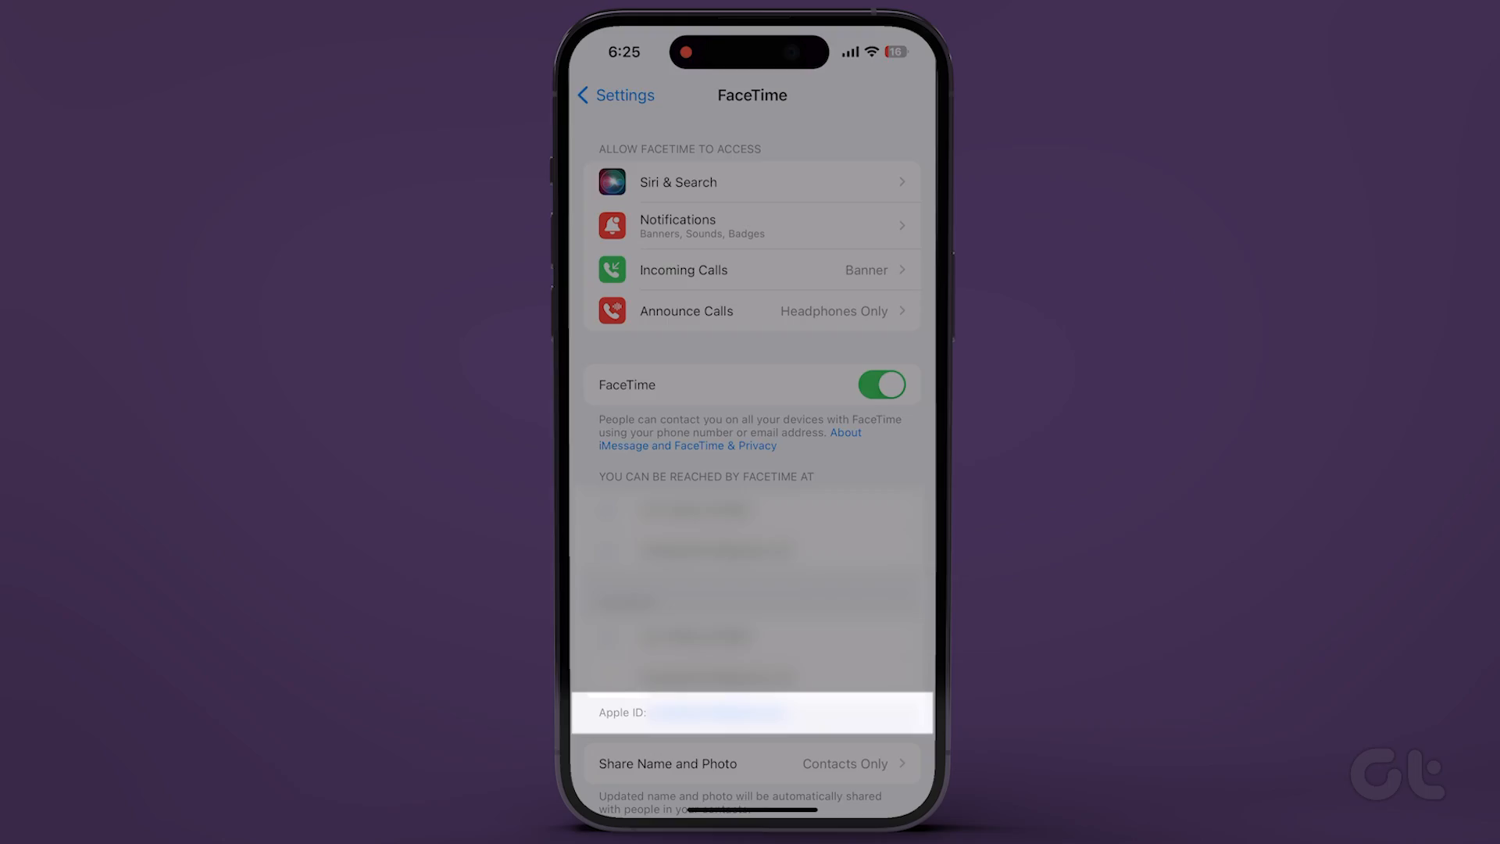
click(751, 713)
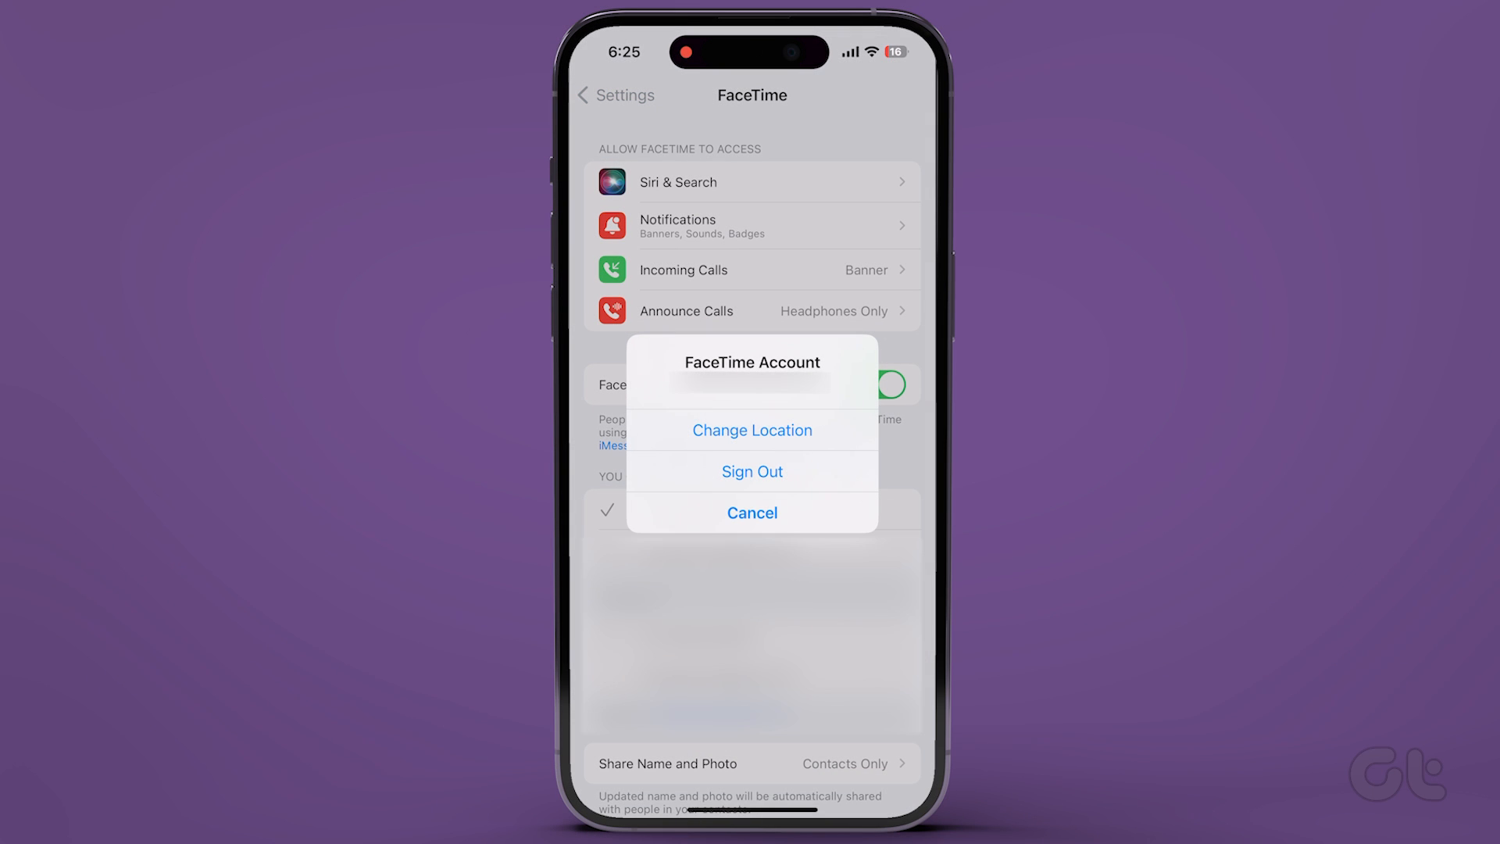
click(751, 512)
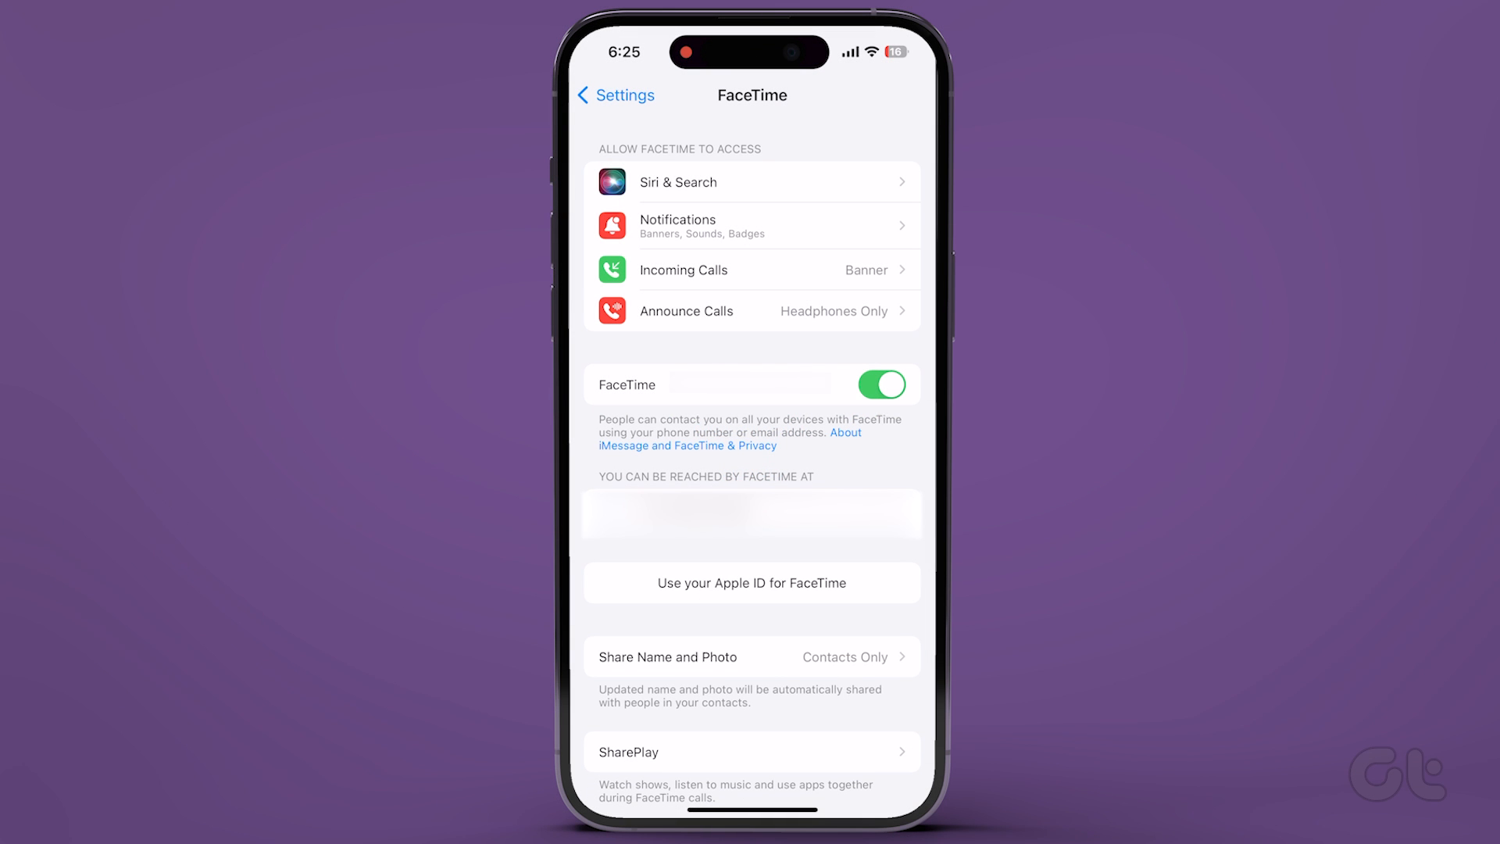
Sign FaceTime back in with the Apple ID and return to the main settings list
click(751, 583)
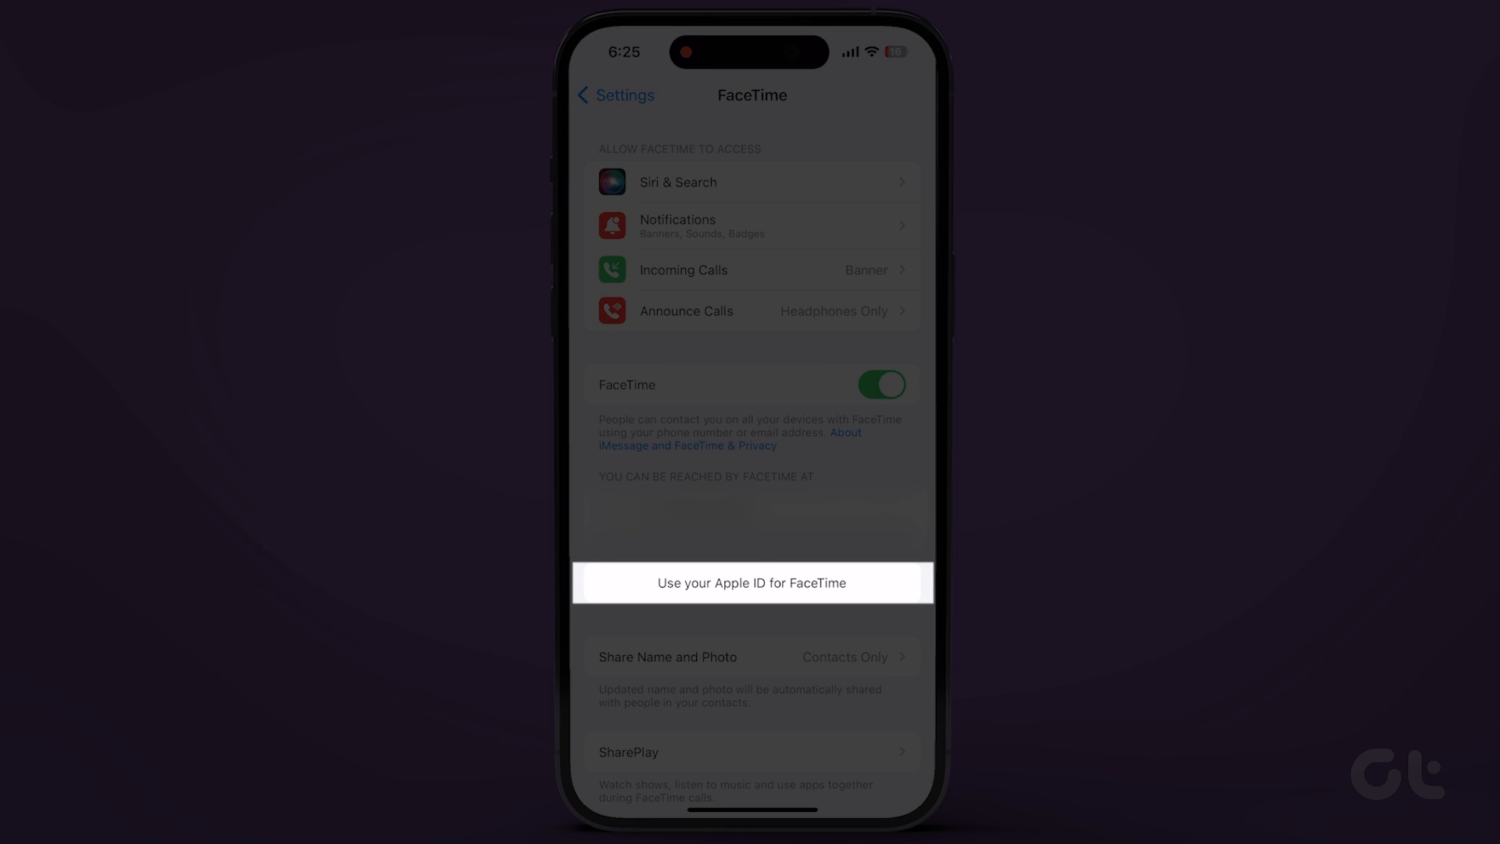
click(752, 582)
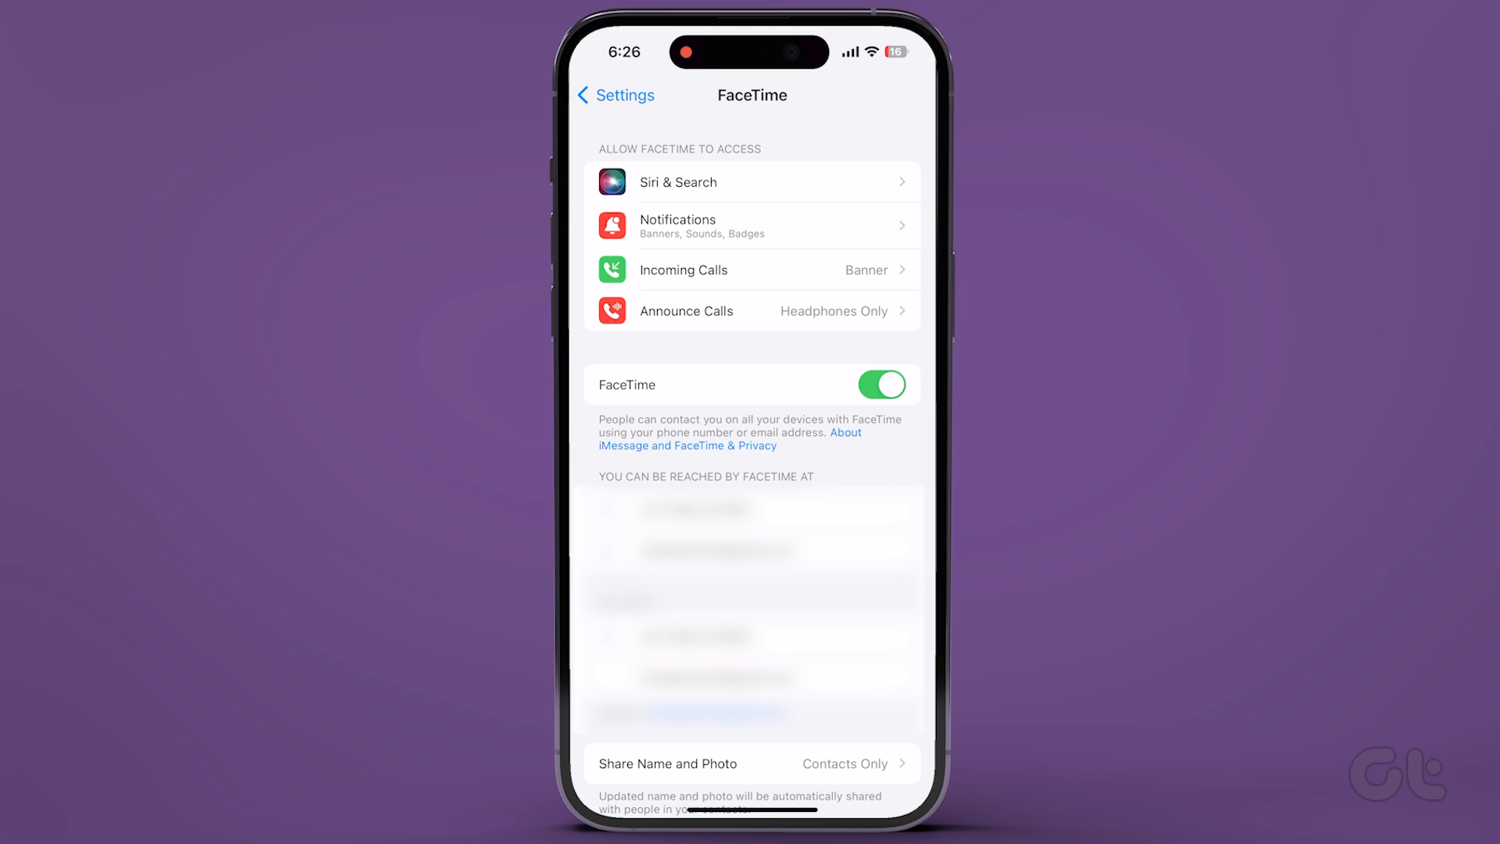
click(615, 96)
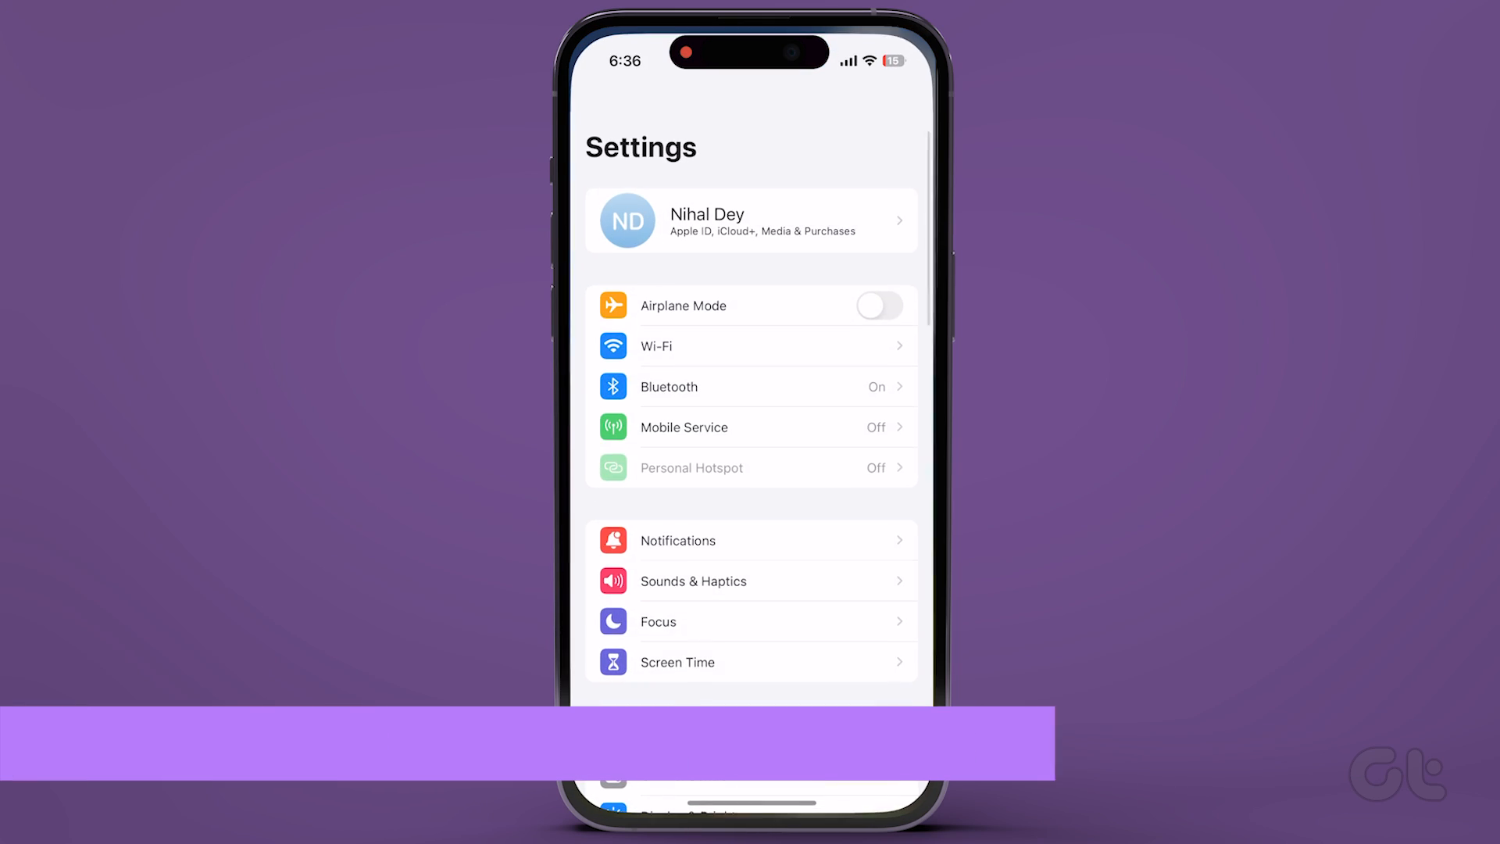